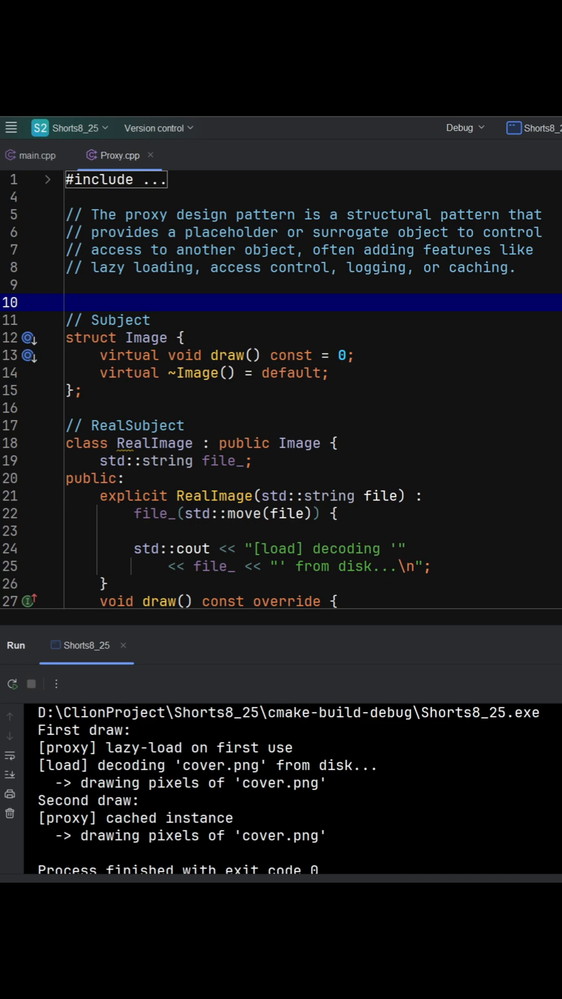
pyautogui.moveTo(527, 505)
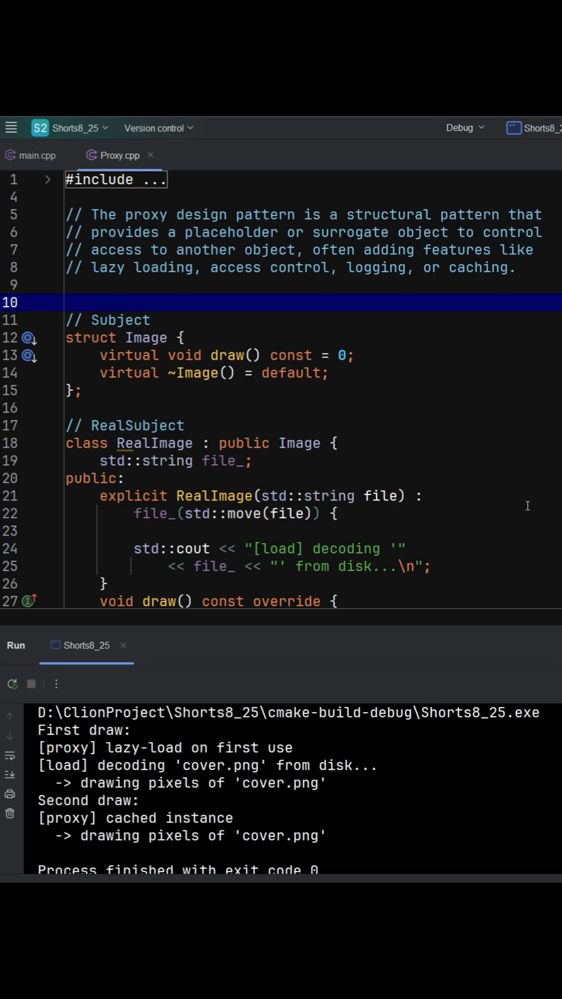
pyautogui.scroll(-3)
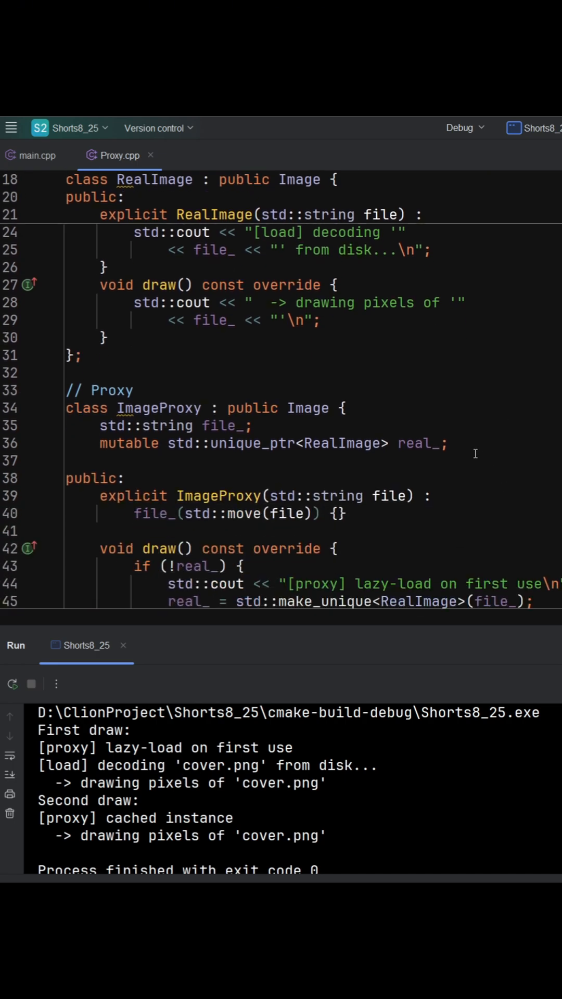
pyautogui.scroll(-3)
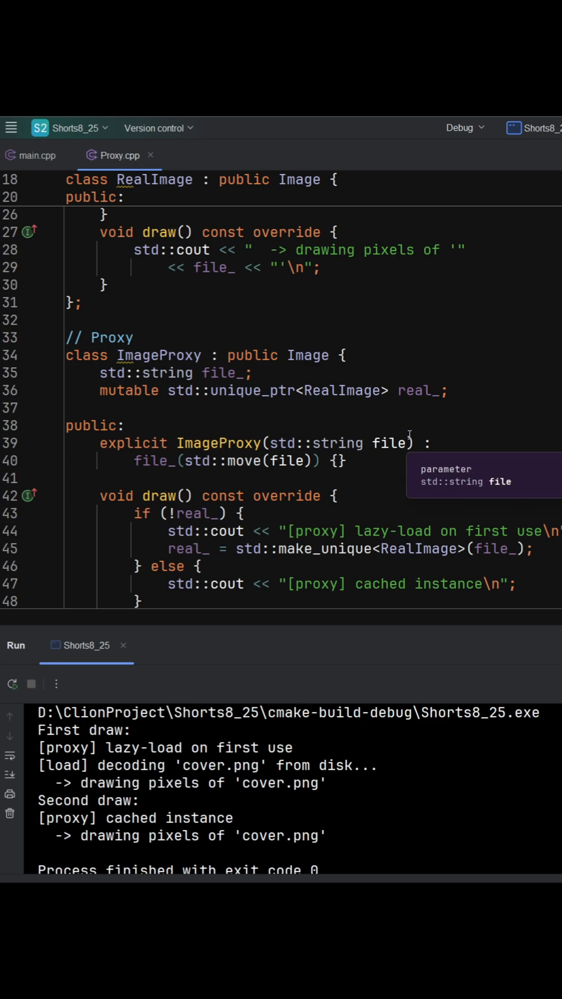
pyautogui.moveTo(455, 403)
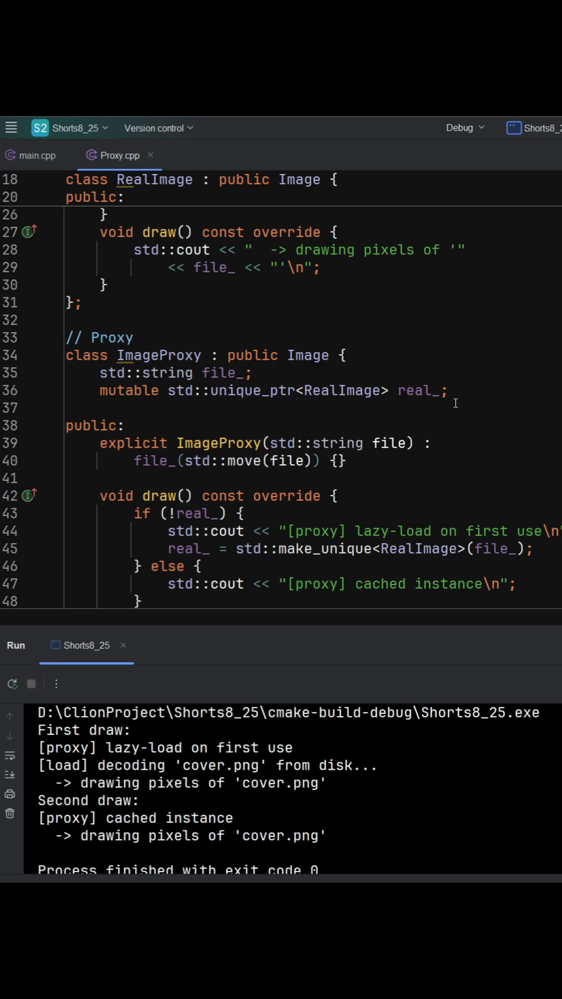
pyautogui.scroll(-3)
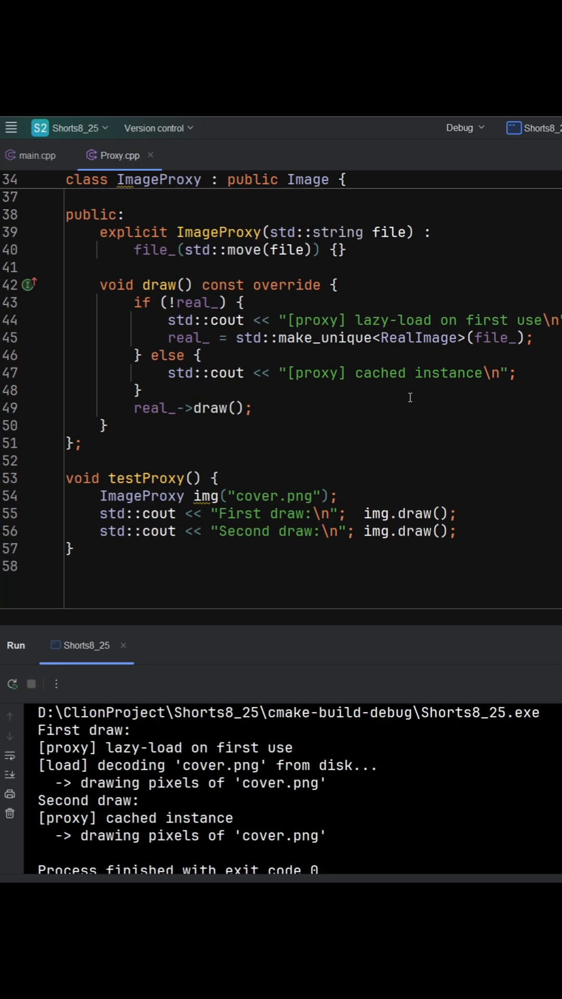